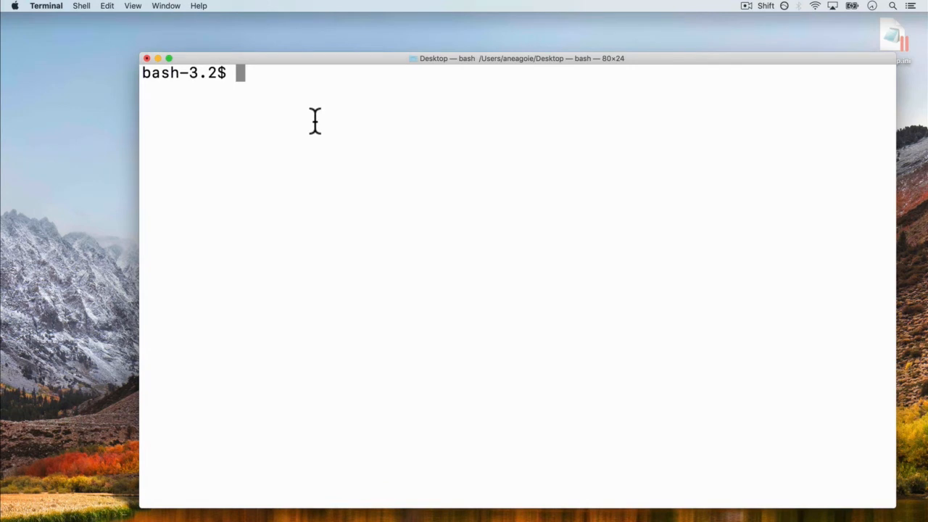
Step: Start the Python interpreter from bash and highlight the 3.7.3 version number
{"action": "type", "text": "python"}
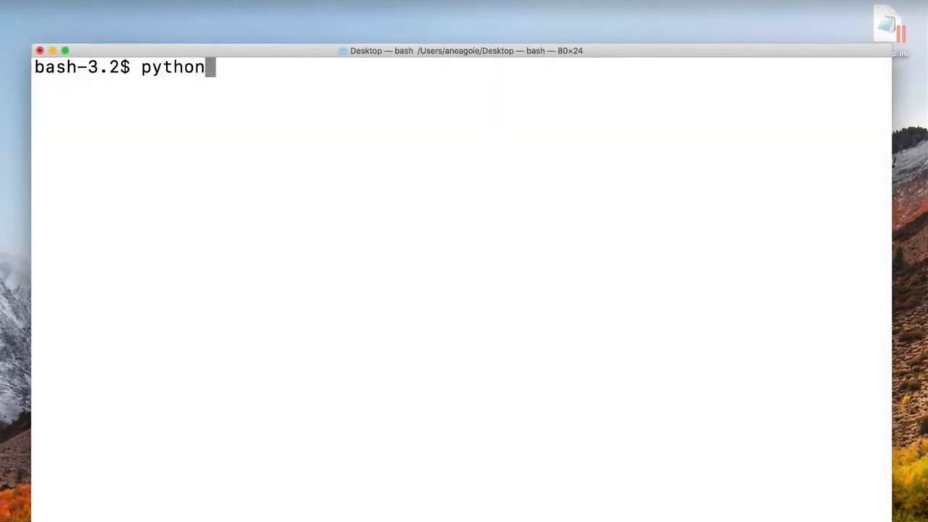
{"action": "key", "text": "Return"}
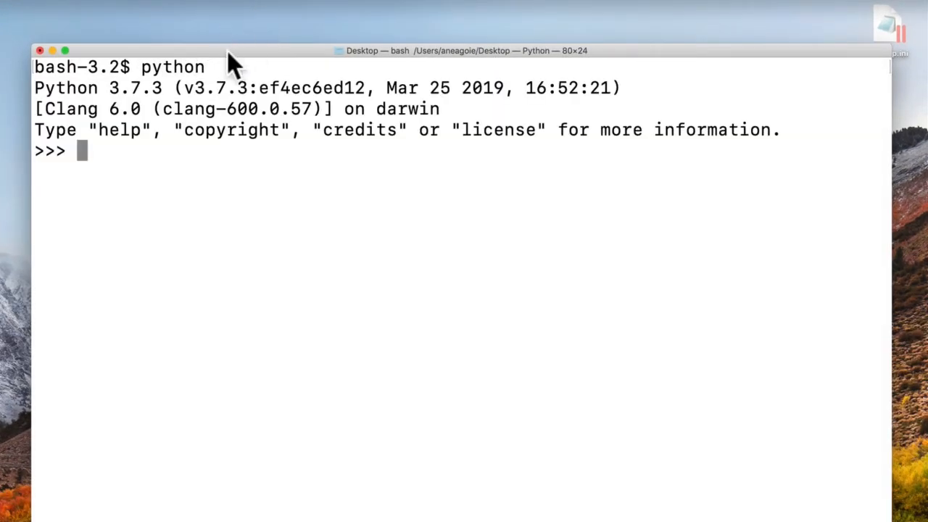
{"action": "double_click", "coordinate": [137, 88]}
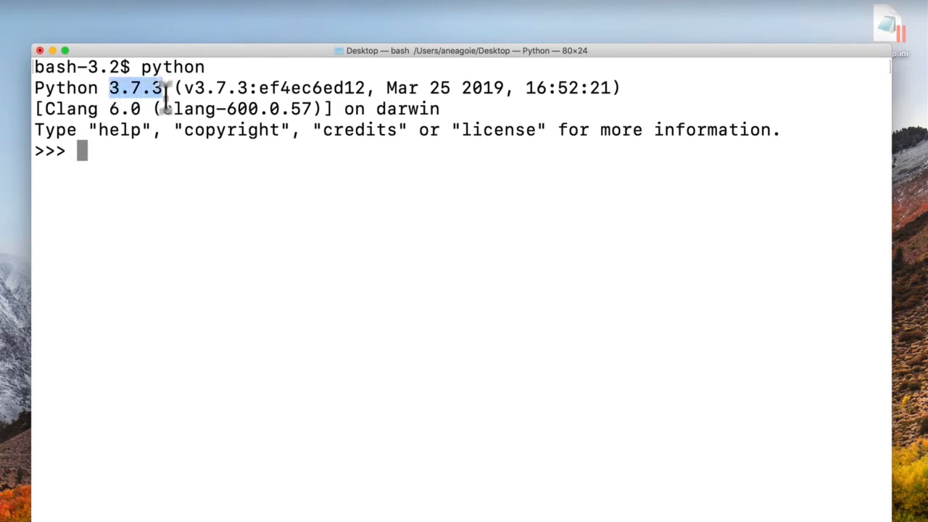
Step: Enter print('Andrei') at the >>> prompt so the session outputs Andrei
{"action": "type", "text": "p"}
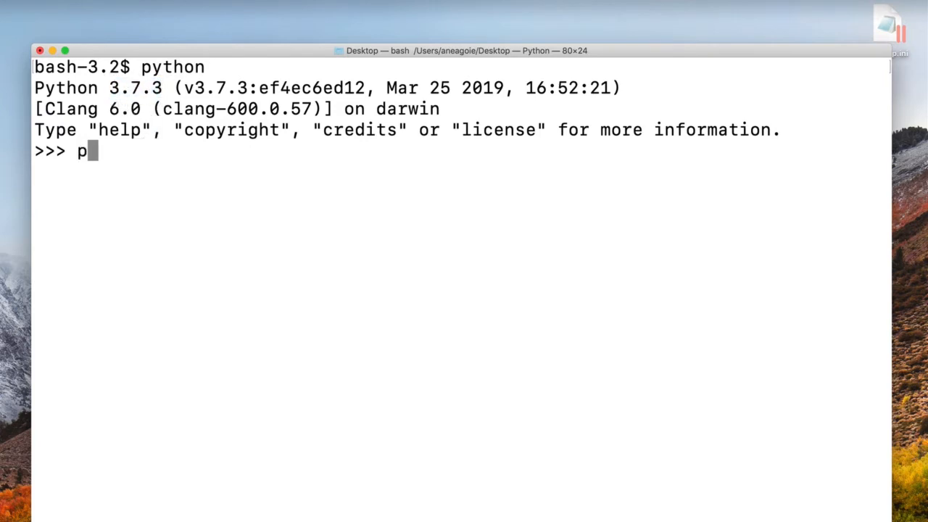
{"action": "type", "text": "rint('"}
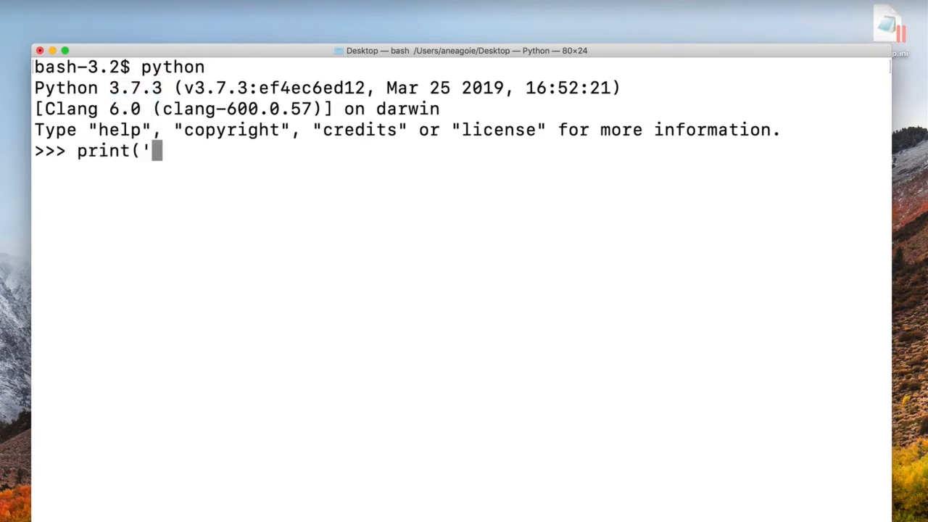
{"action": "type", "text": "Andrei"}
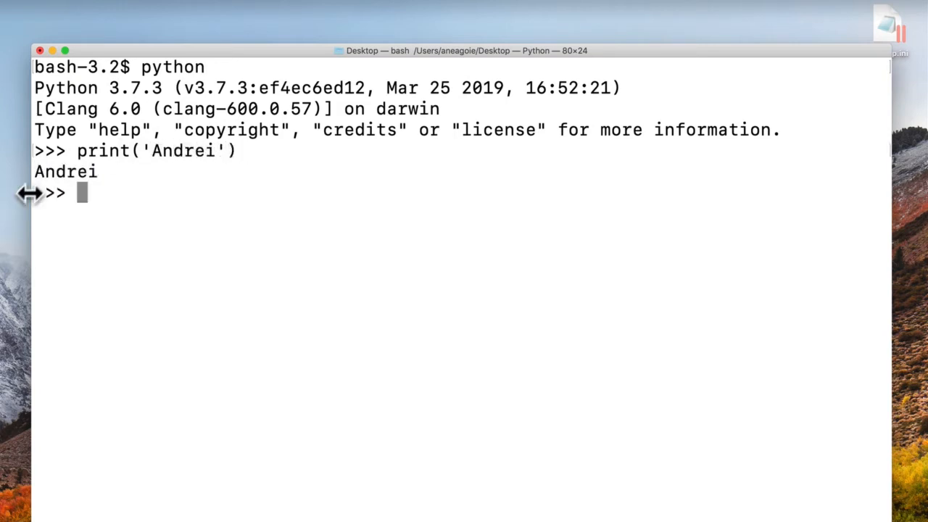
{"action": "mouse_move", "coordinate": [177, 200]}
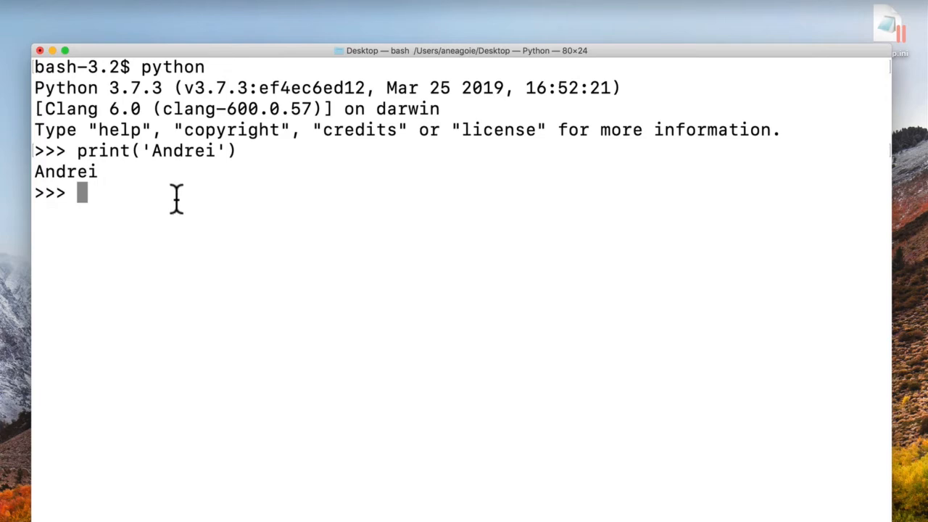
Step: Run exit() to quit Python and return to the bash prompt
{"action": "type", "text": "exit()"}
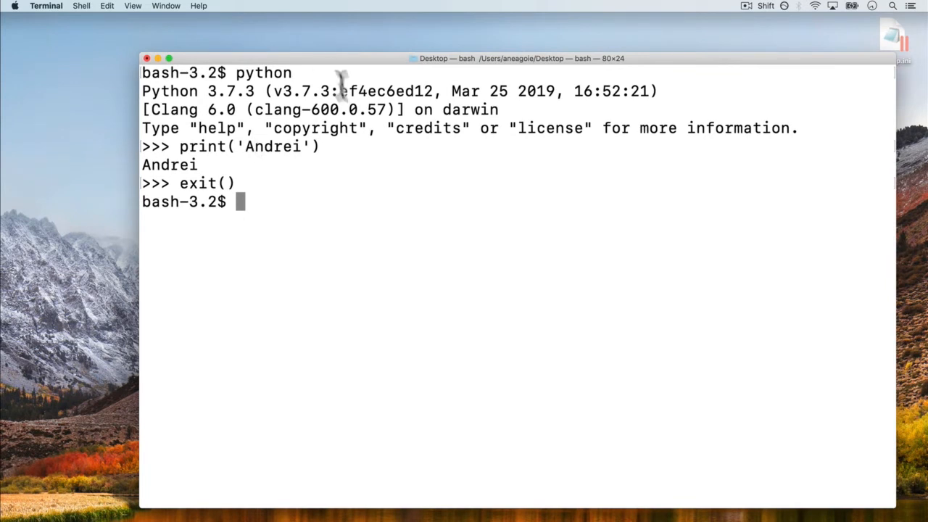
{"action": "mouse_move", "coordinate": [233, 146]}
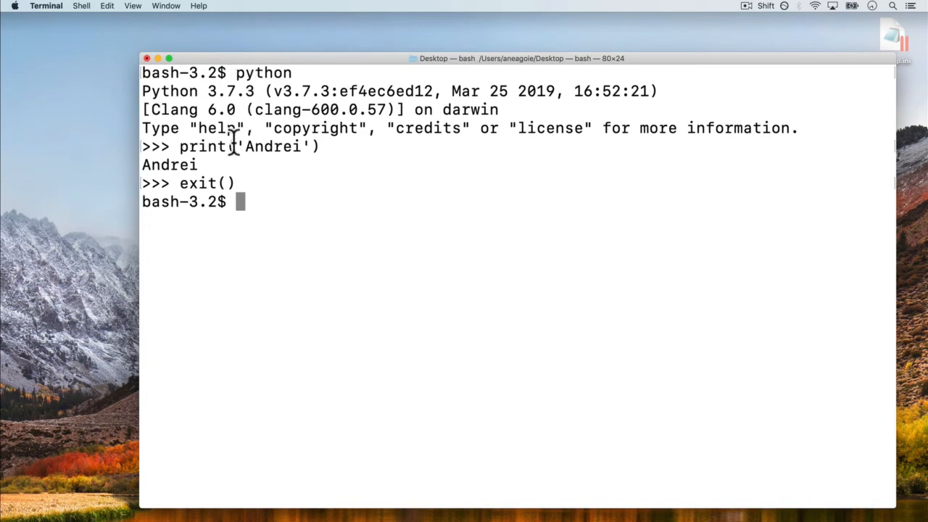